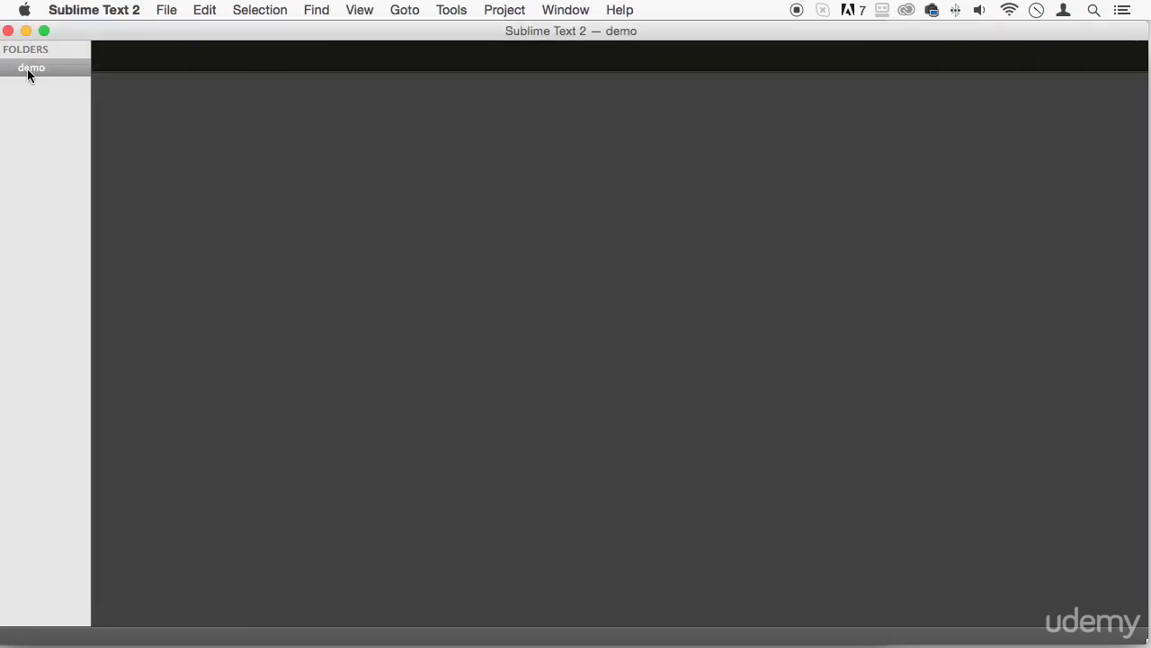
Step: Create a new file named delete_test.php in htdocs/demo and save it empty
{"action": "key", "text": "cmd+n"}
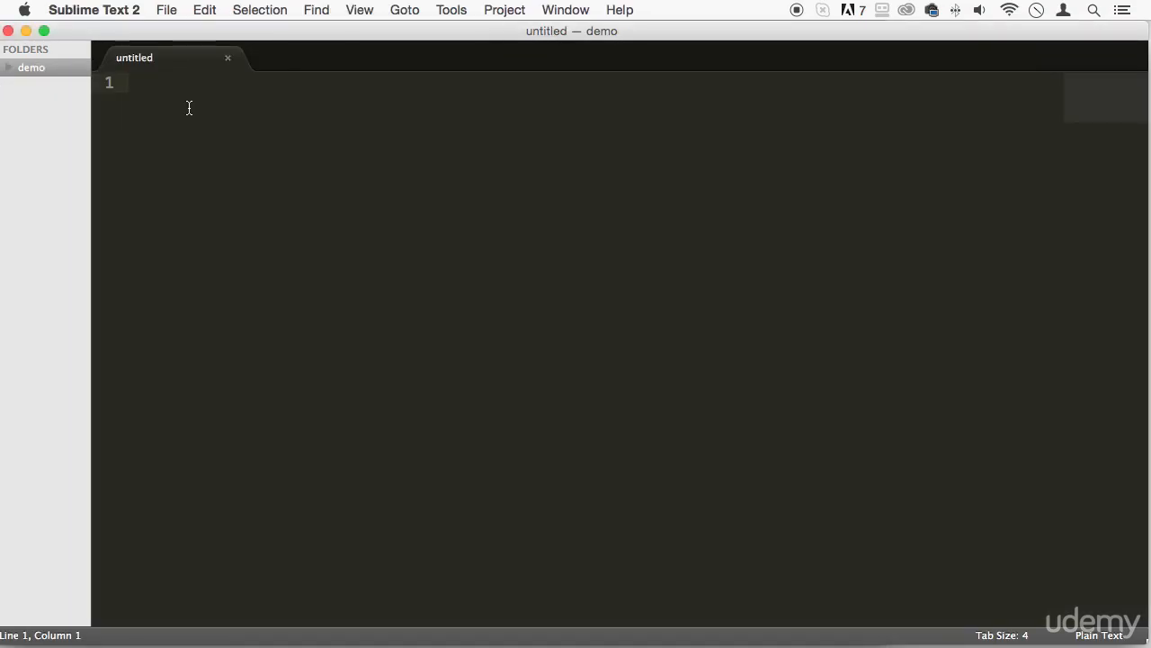
{"action": "type", "text": "d"}
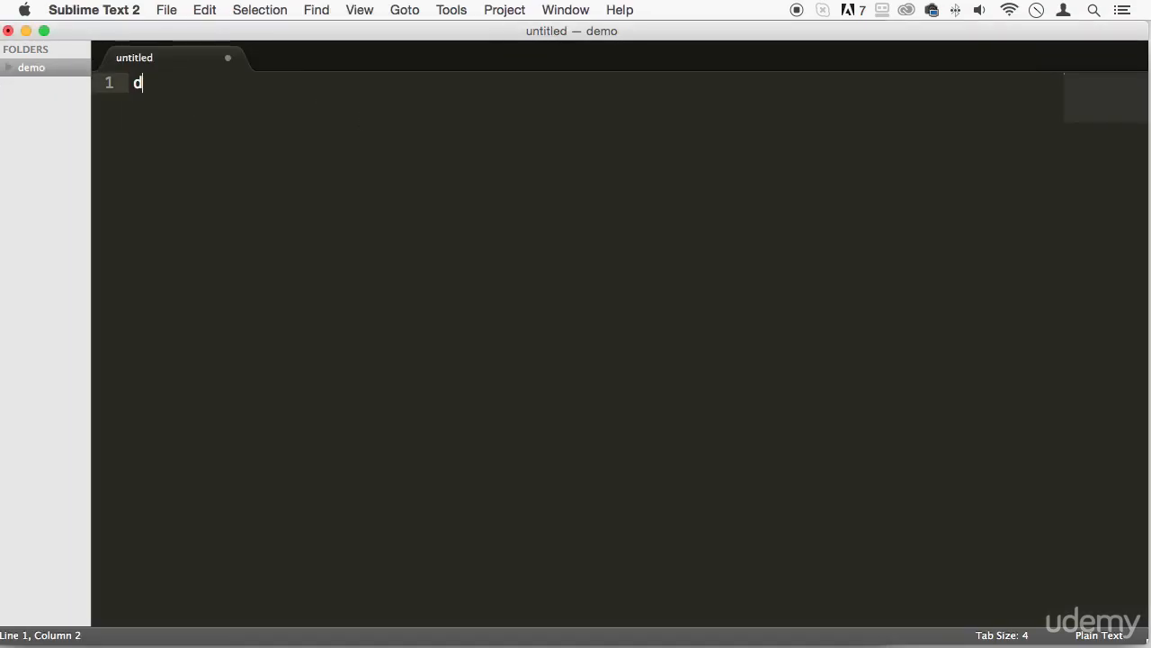
{"action": "type", "text": "elete"}
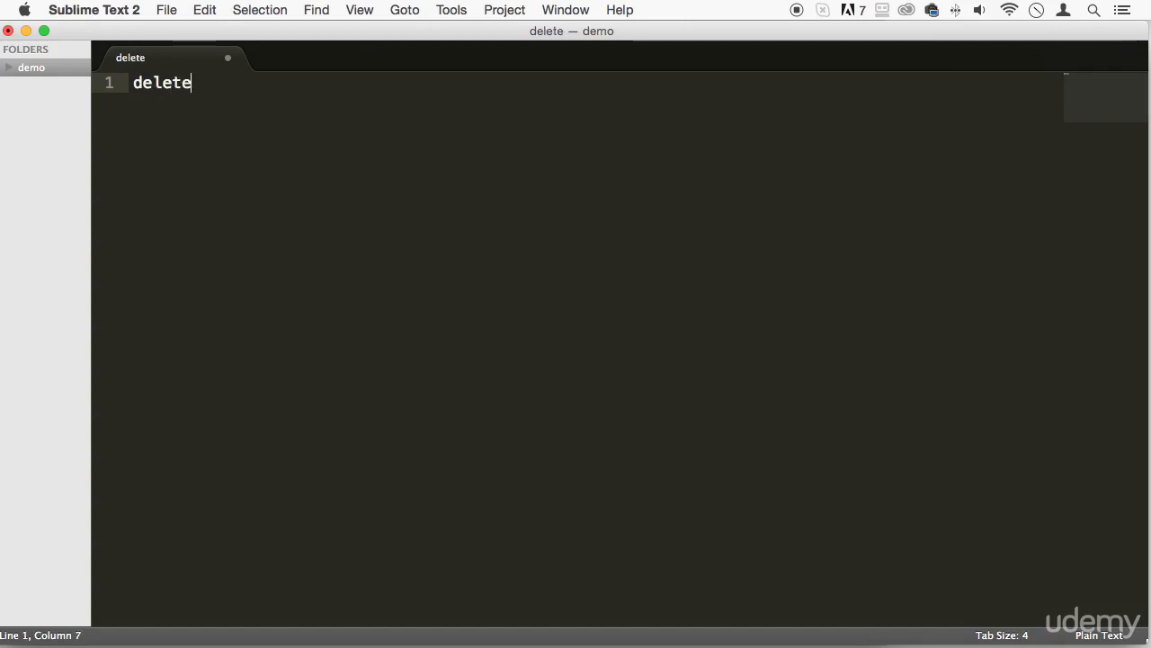
{"action": "type", "text": "_test."}
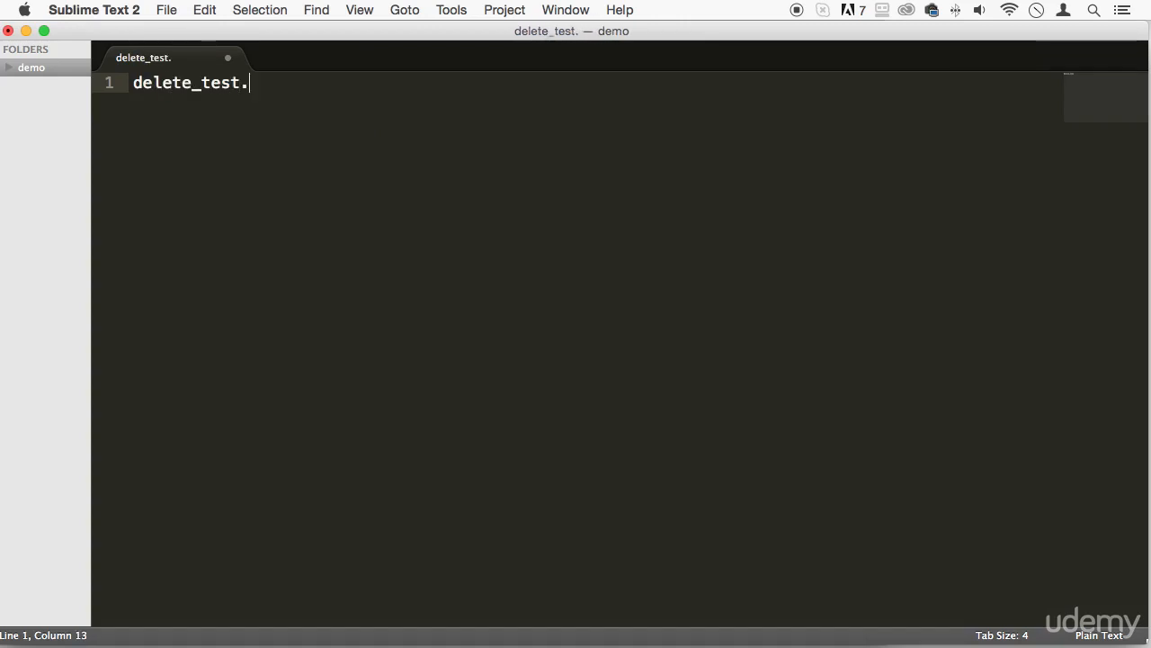
{"action": "type", "text": "php"}
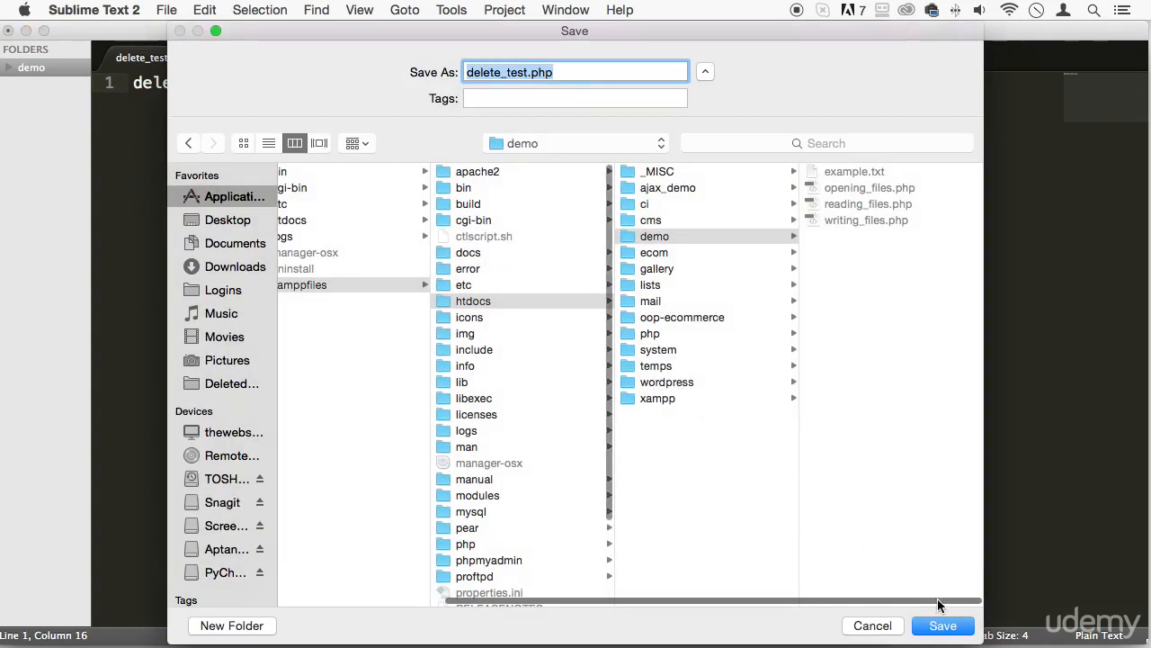
{"action": "left_click", "coordinate": [942, 625]}
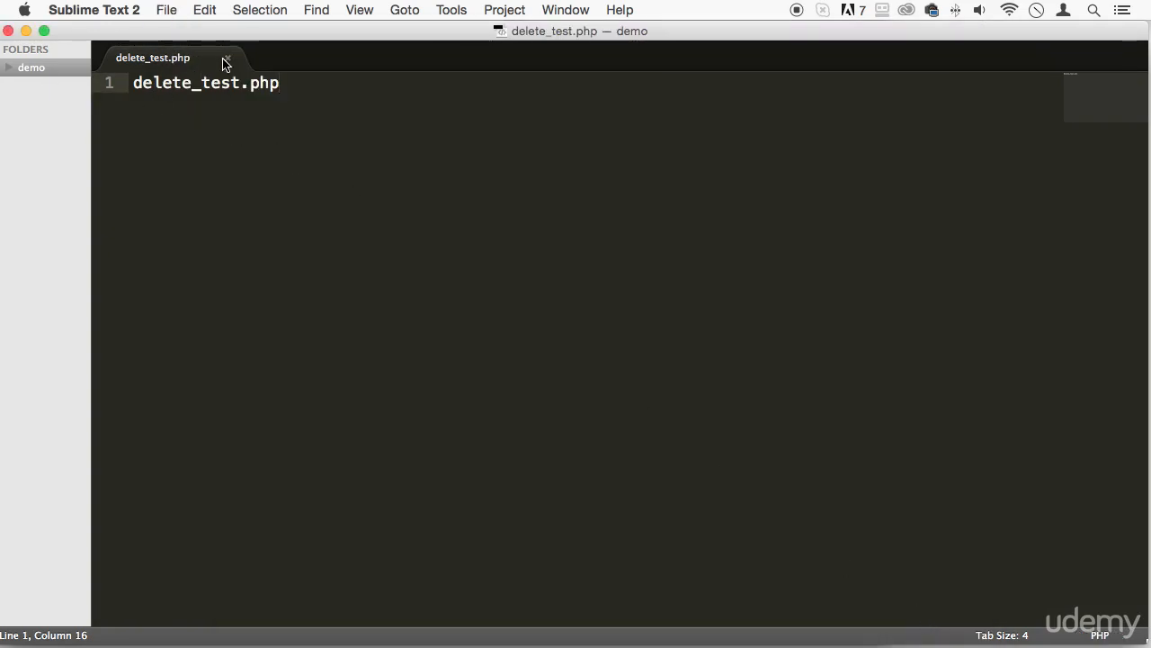
{"action": "left_click", "coordinate": [227, 58]}
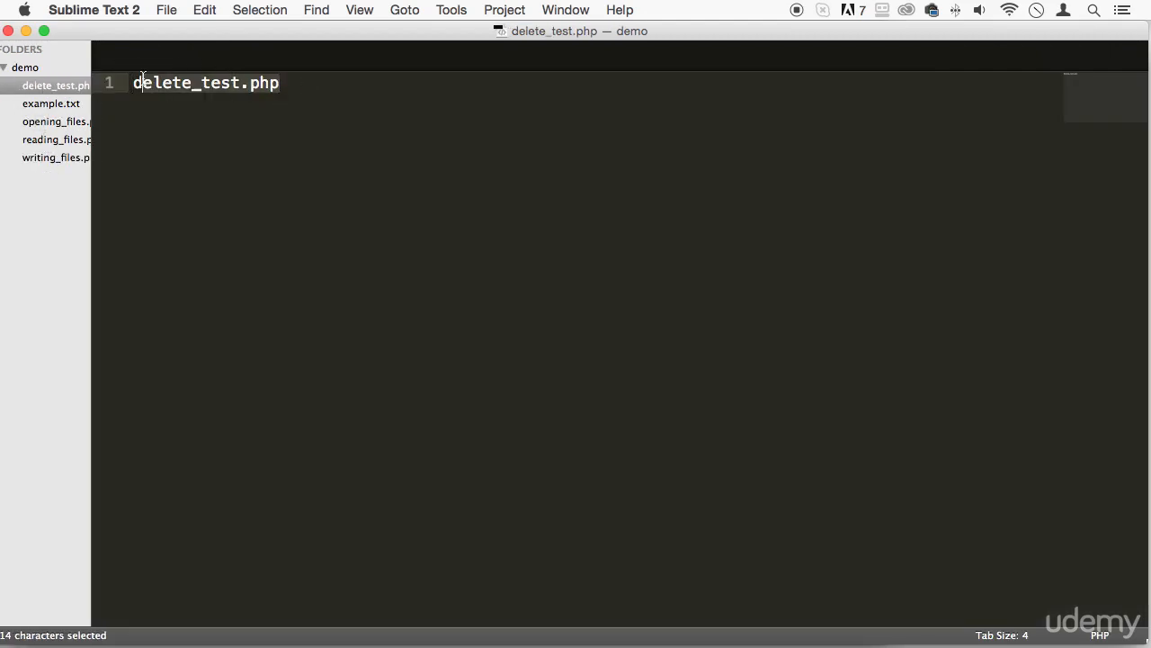
{"action": "key", "text": "cmd+s"}
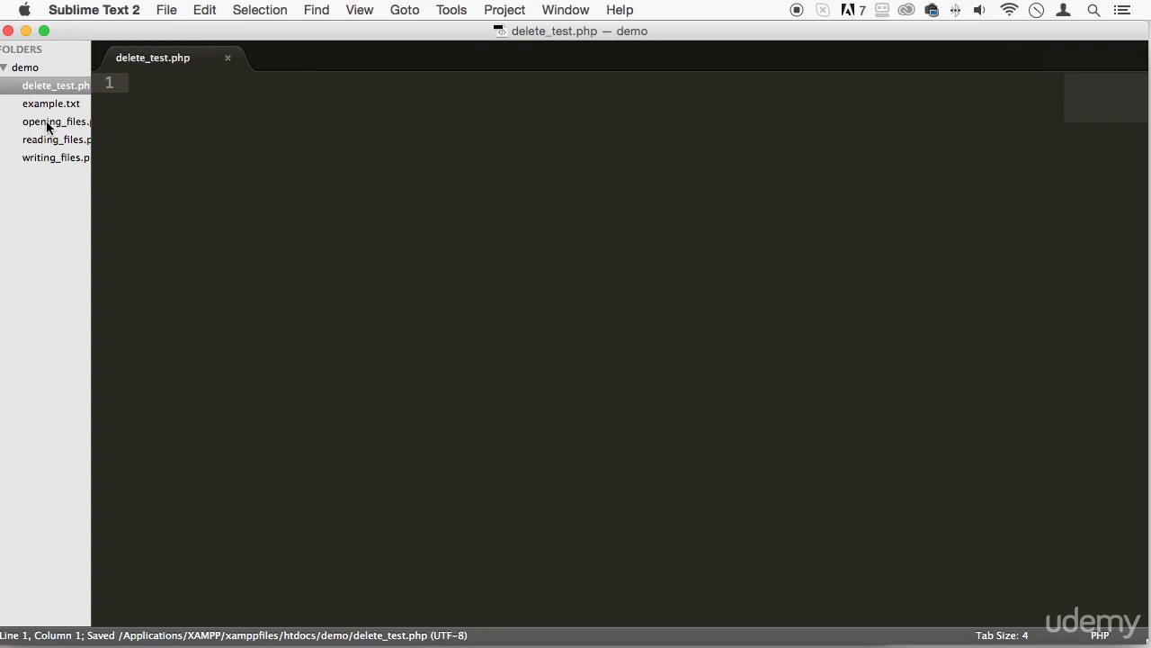
Step: Add a new file in the demo folder and name it deleting_files
{"action": "right_click", "coordinate": [25, 67]}
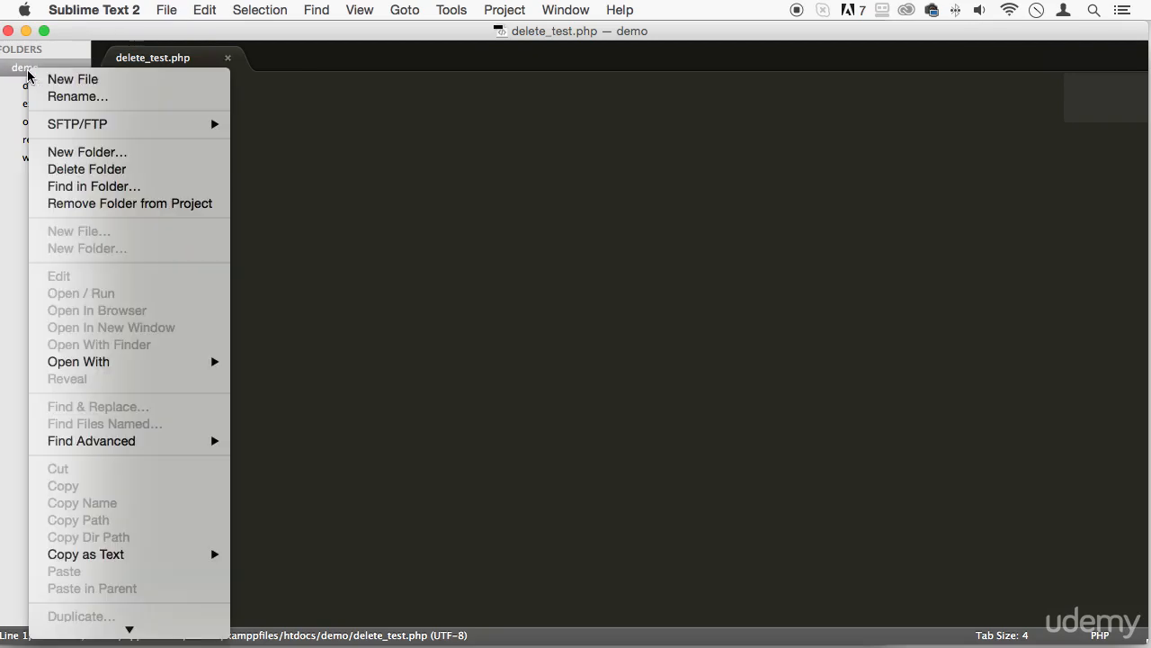
{"action": "left_click", "coordinate": [72, 79]}
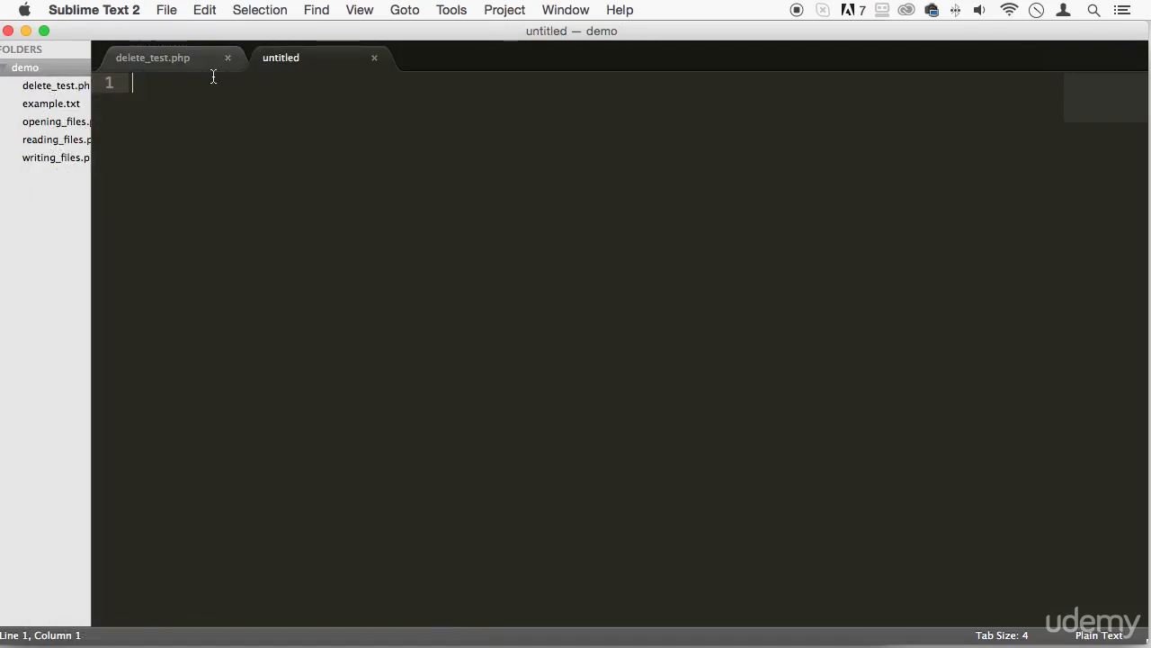
{"action": "type", "text": "fi"}
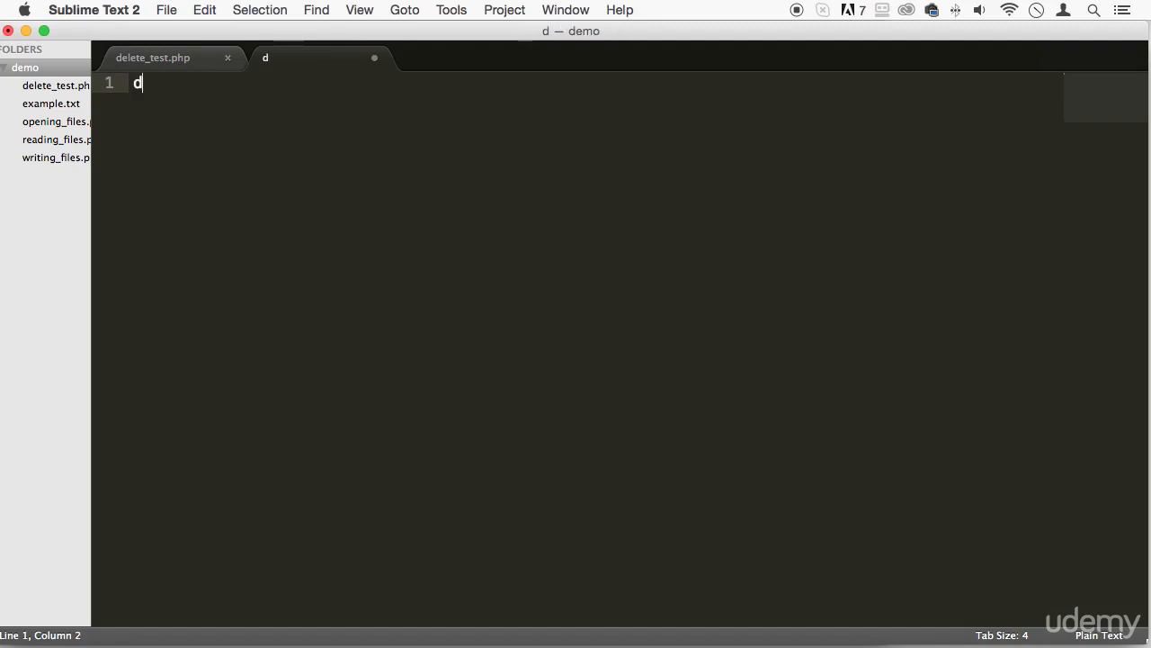
{"action": "type", "text": "ele"}
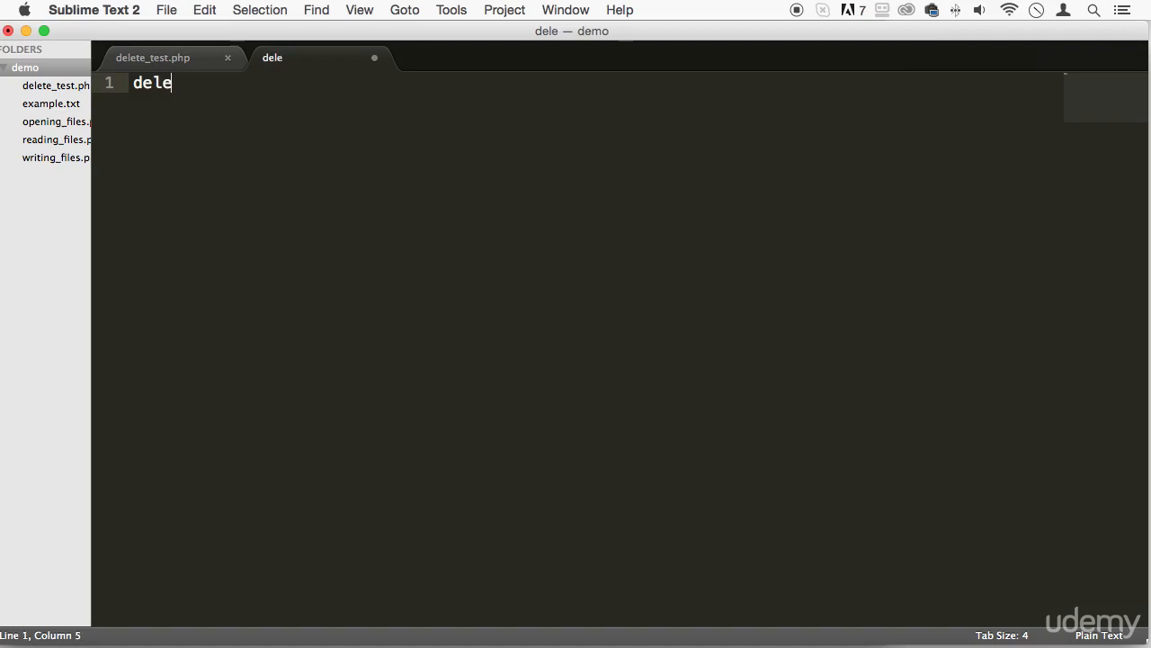
{"action": "type", "text": "ting_files"}
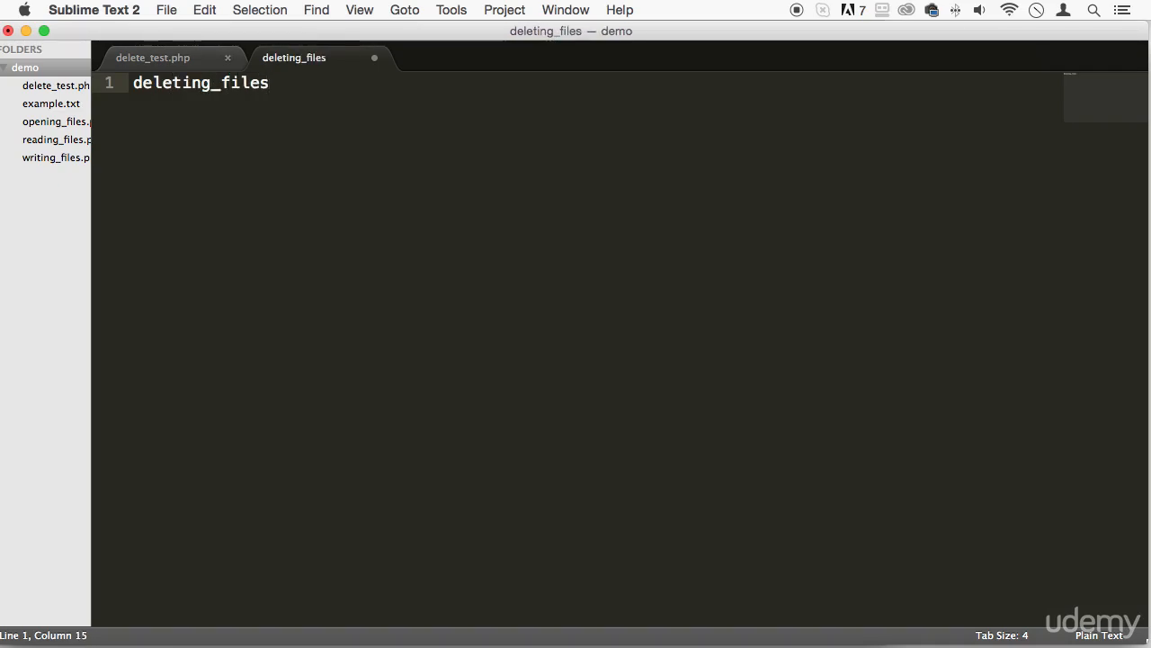
Step: Save deleting_files.php in demo and close the delete_test.php tab
{"action": "key", "text": "cmd+s"}
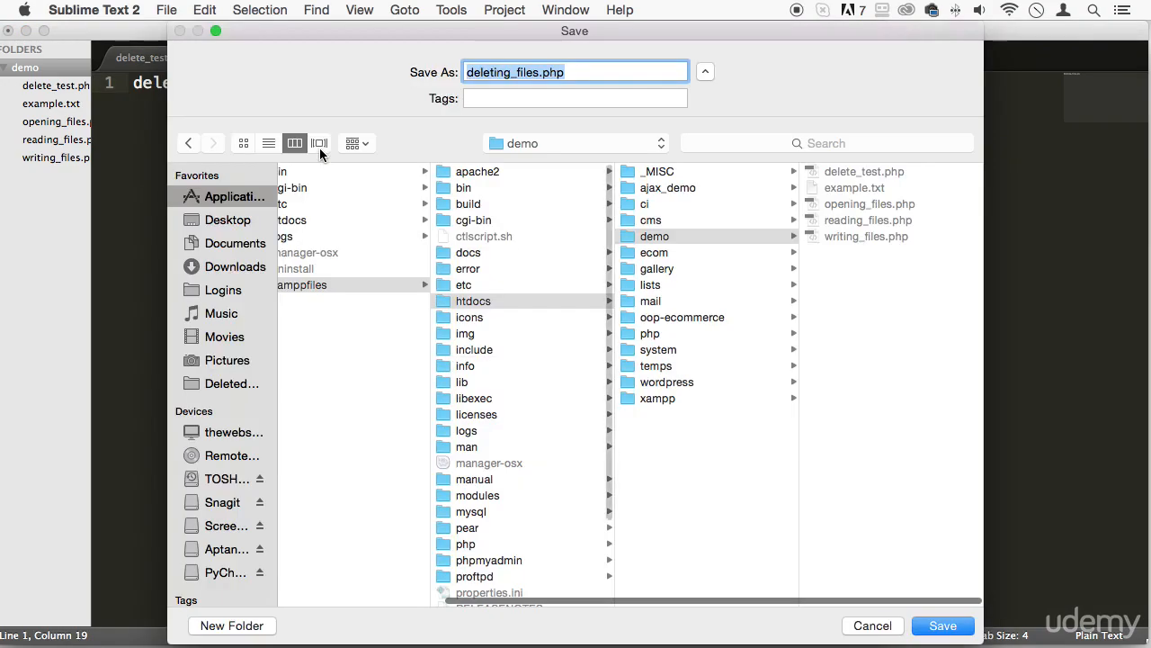
{"action": "left_click", "coordinate": [942, 625]}
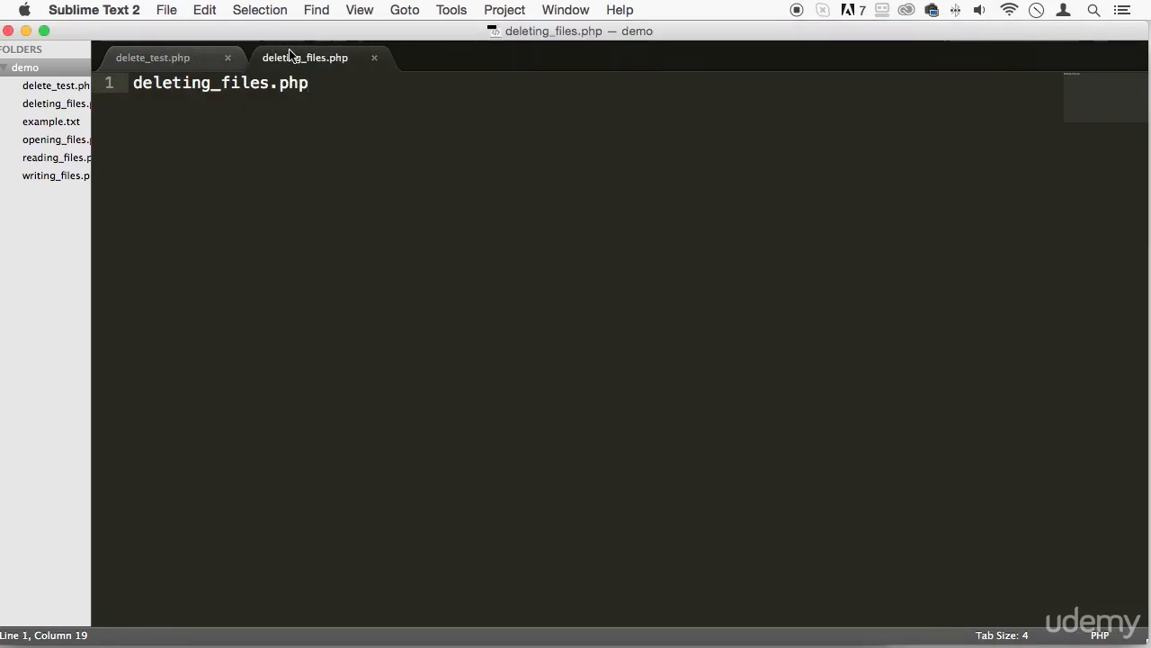
{"action": "left_click", "coordinate": [153, 56]}
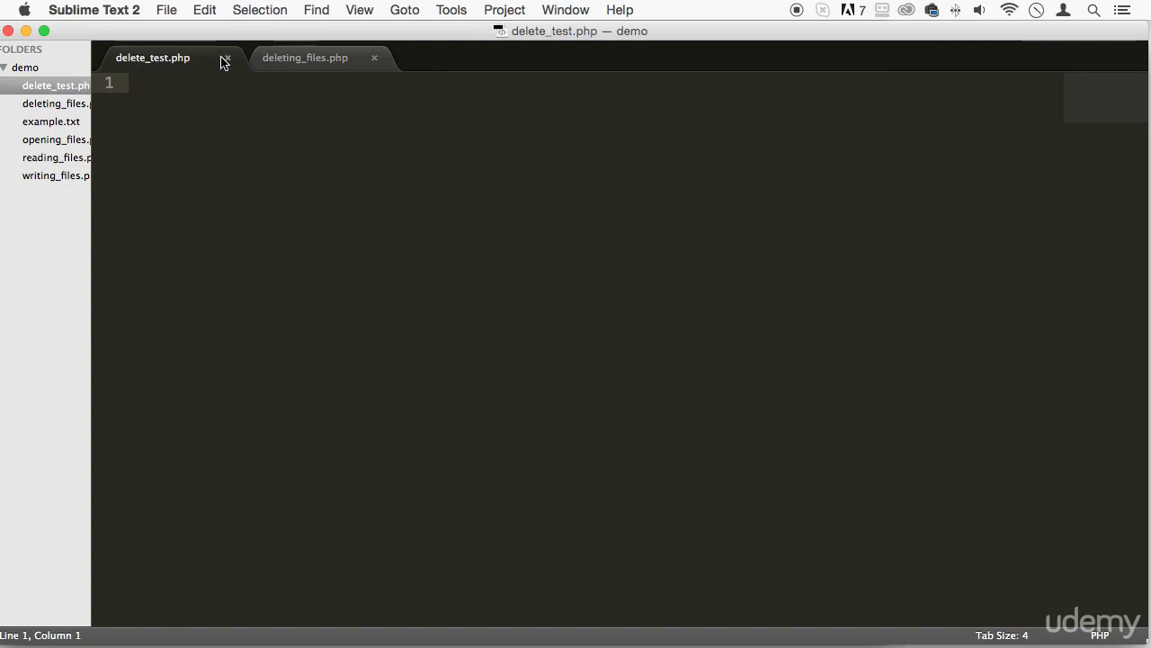
{"action": "left_click", "coordinate": [226, 57]}
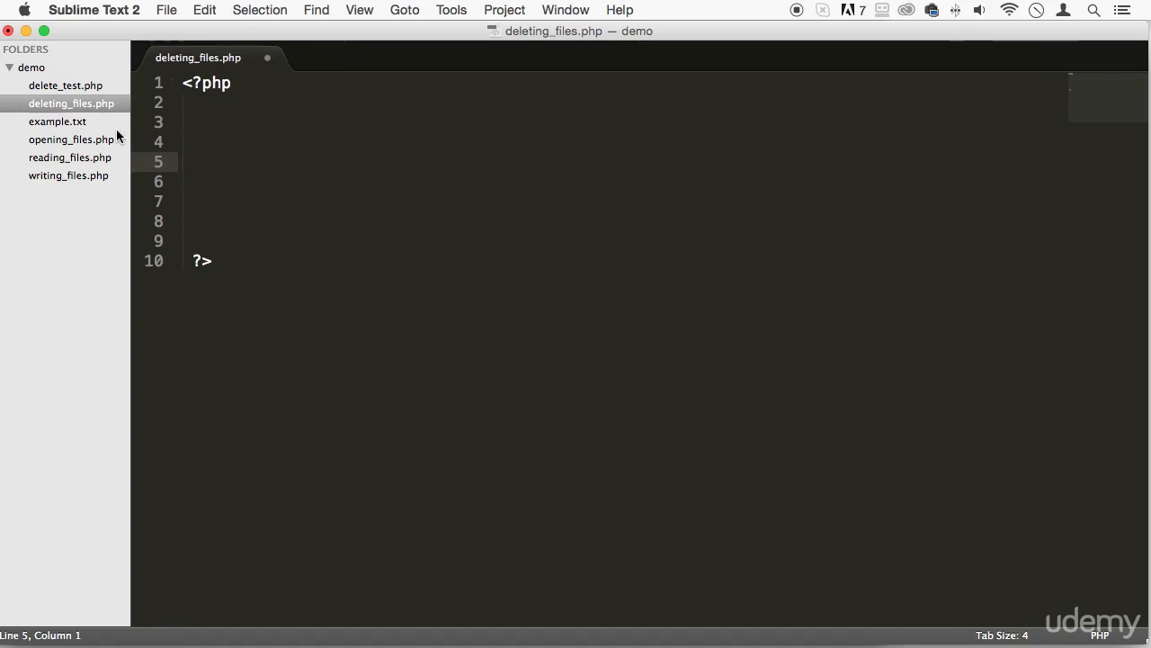
Step: Write unlink("delete_test.php") on line 3, correcting the misspelled file name
{"action": "left_click", "coordinate": [222, 121]}
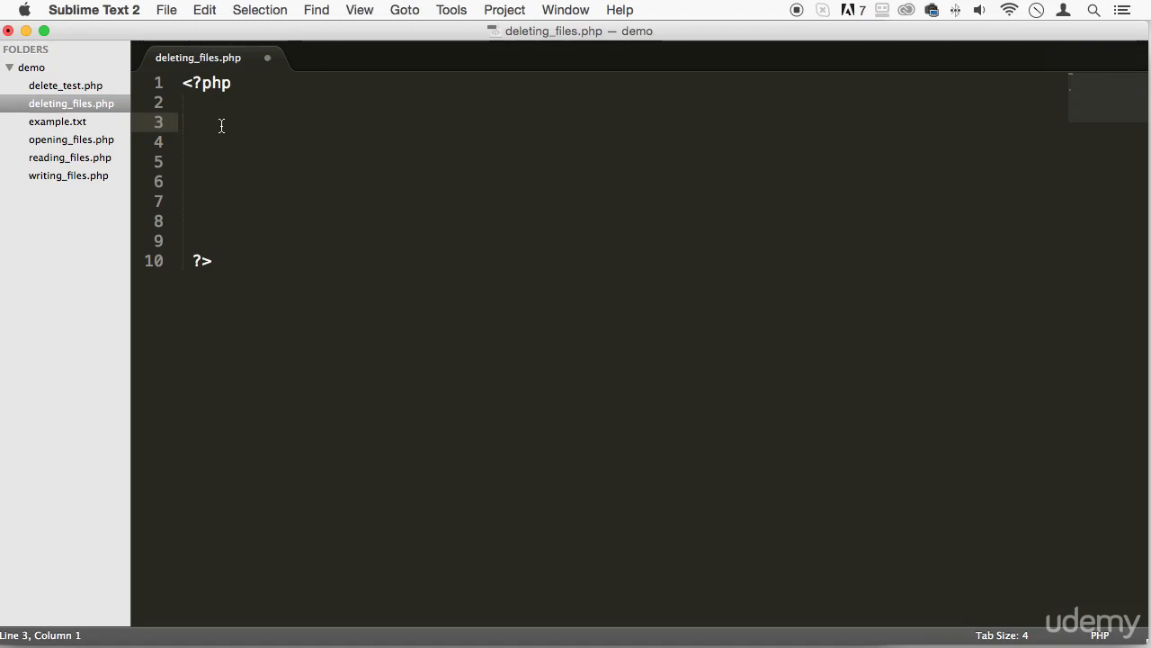
{"action": "type", "text": "unlin"}
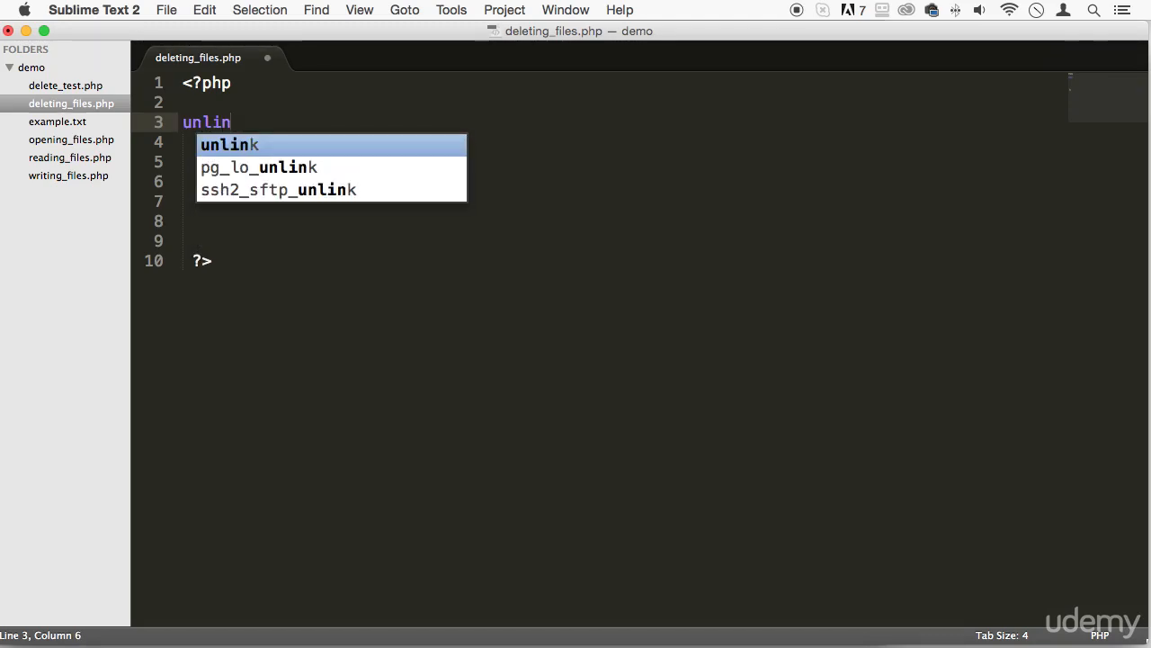
{"action": "type", "text": "k("}
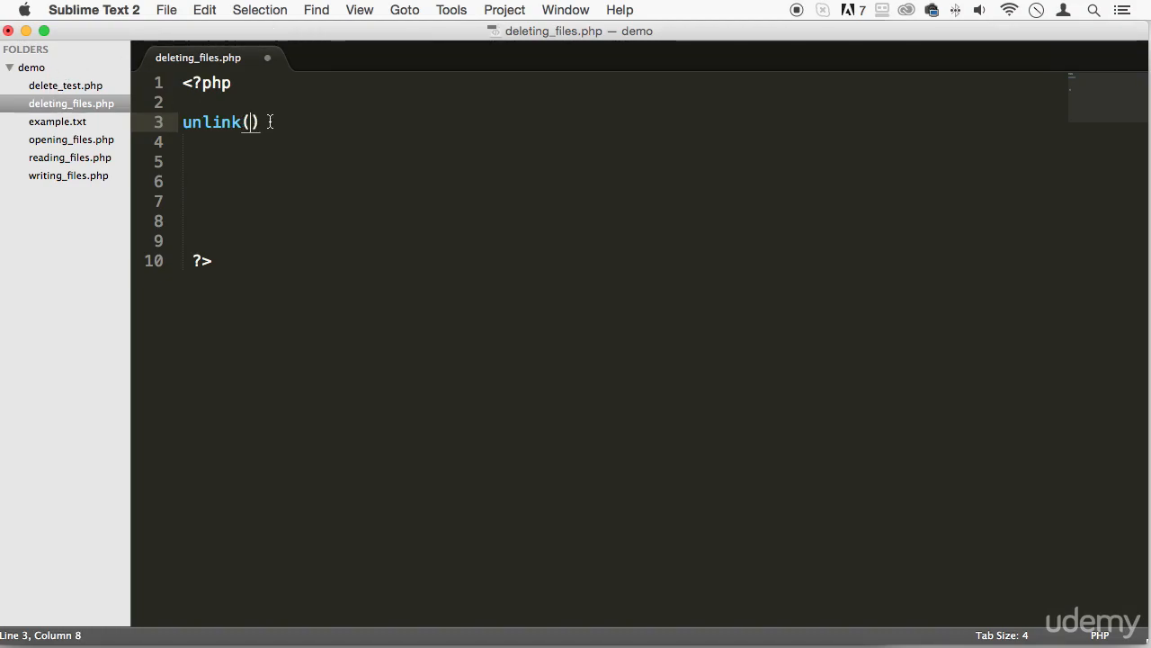
{"action": "type", "text": "delelte"}
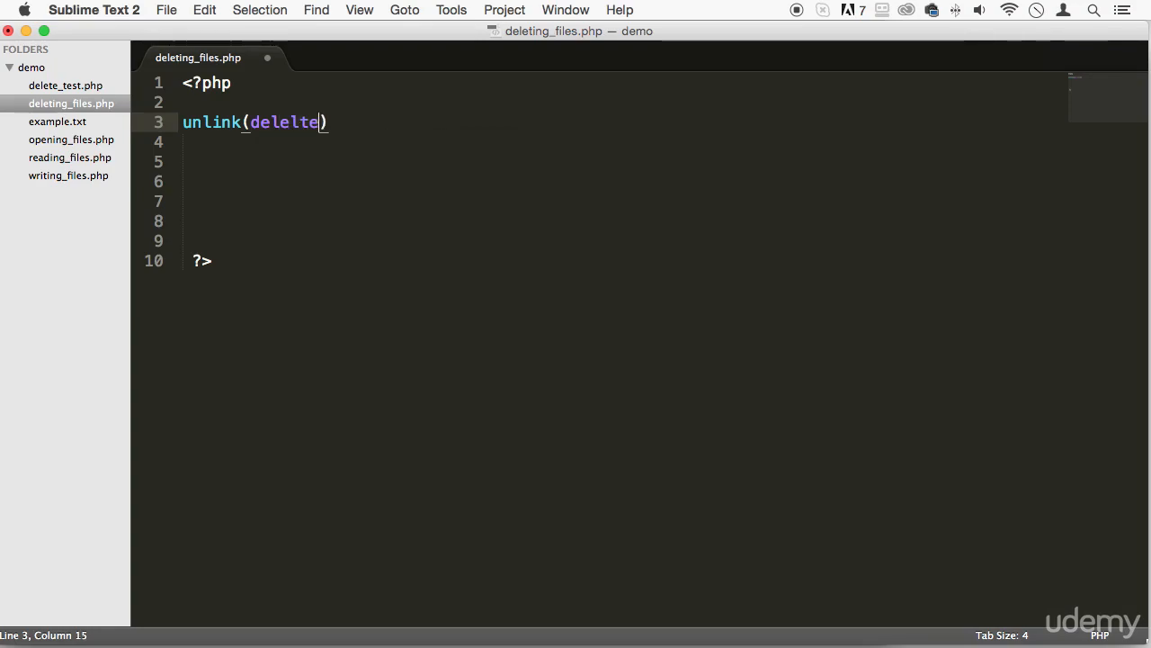
{"action": "type", "text": "e"}
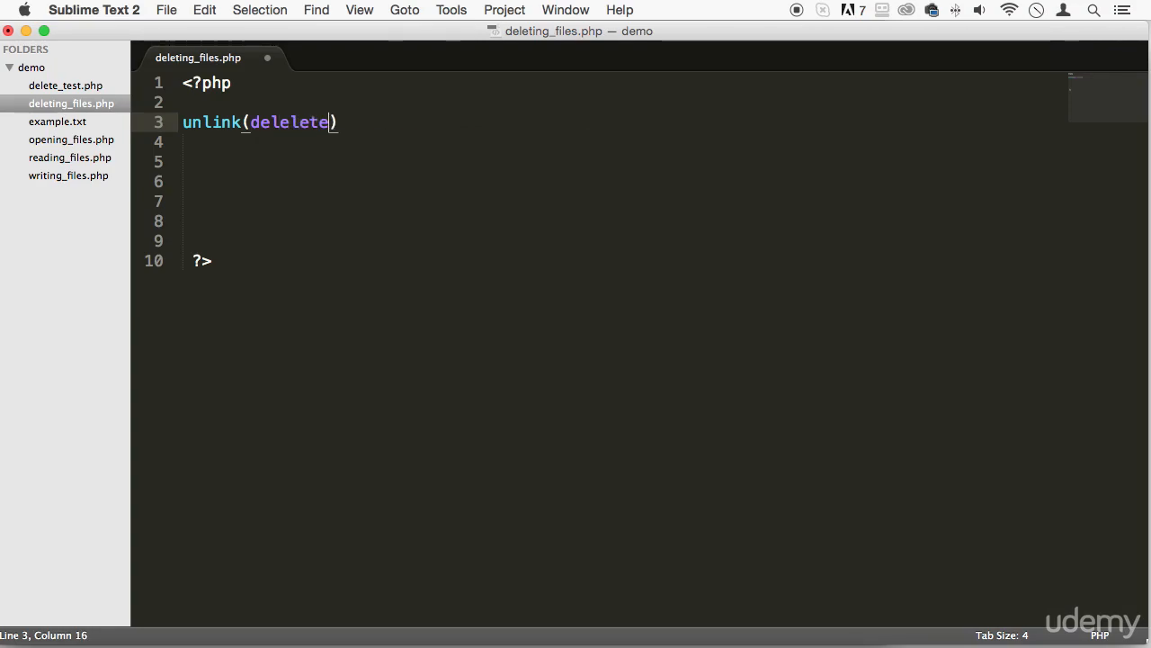
{"action": "key", "text": "backspace"}
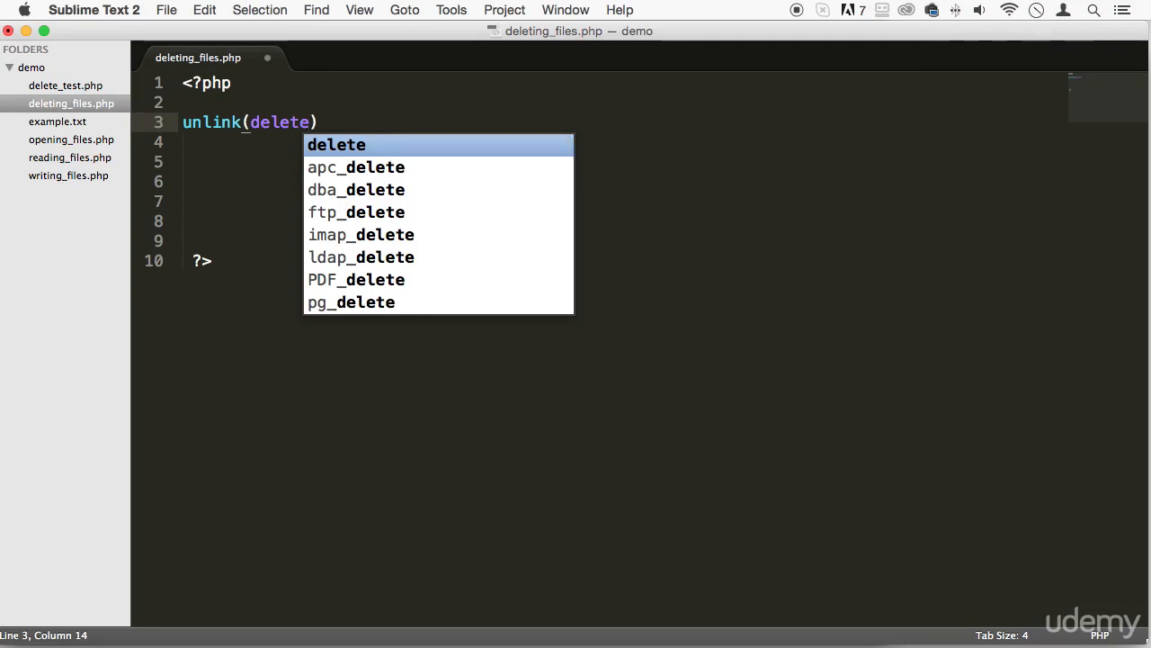
{"action": "type", "text": "_test."}
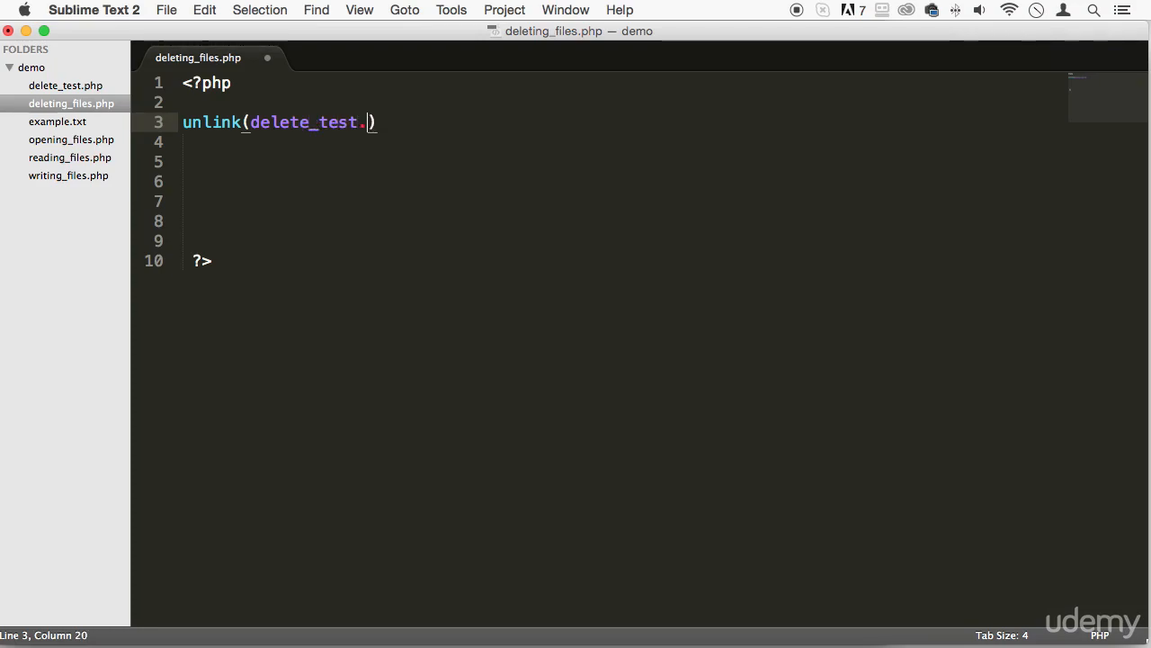
{"action": "type", "text": "php"}
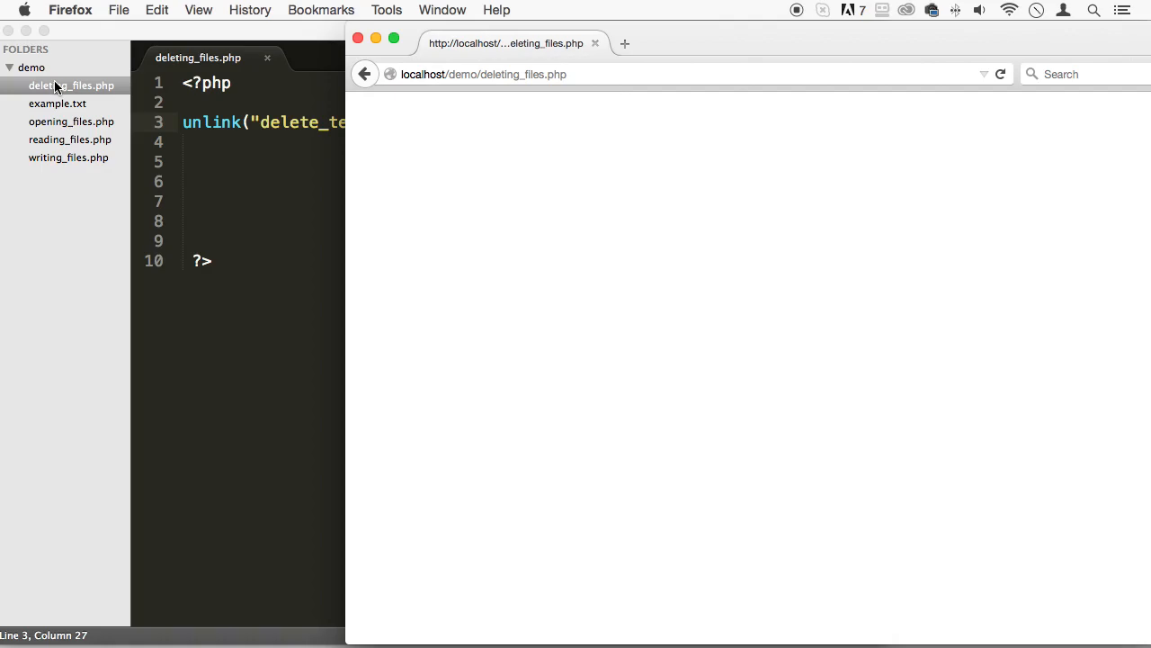
{"action": "mouse_move", "coordinate": [754, 50]}
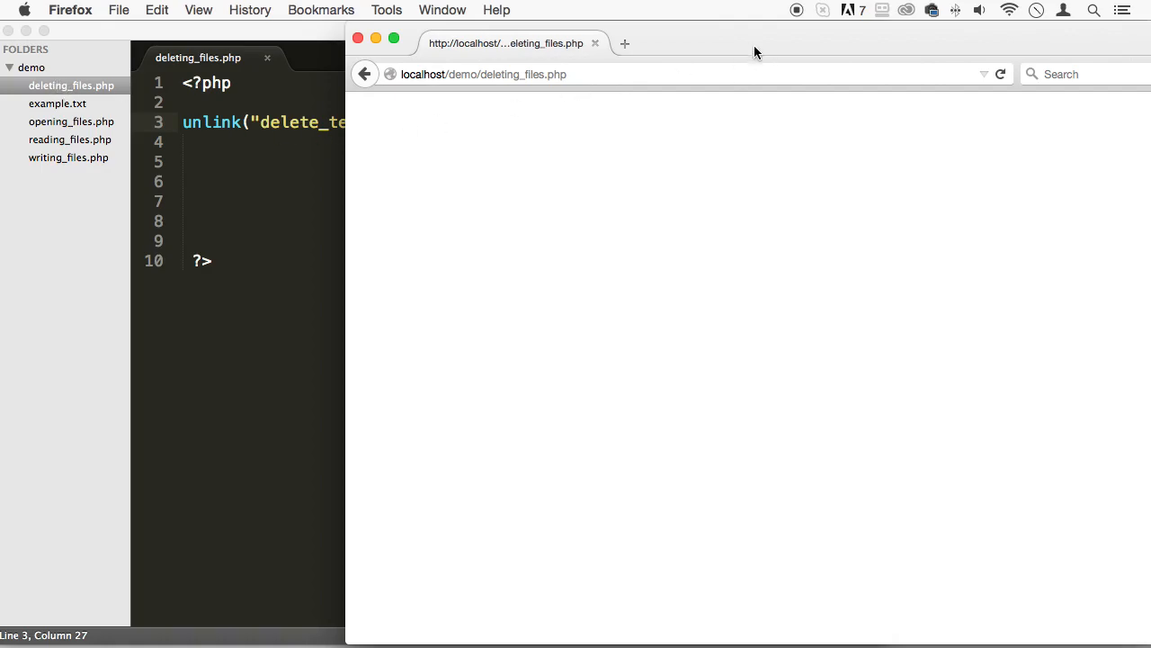